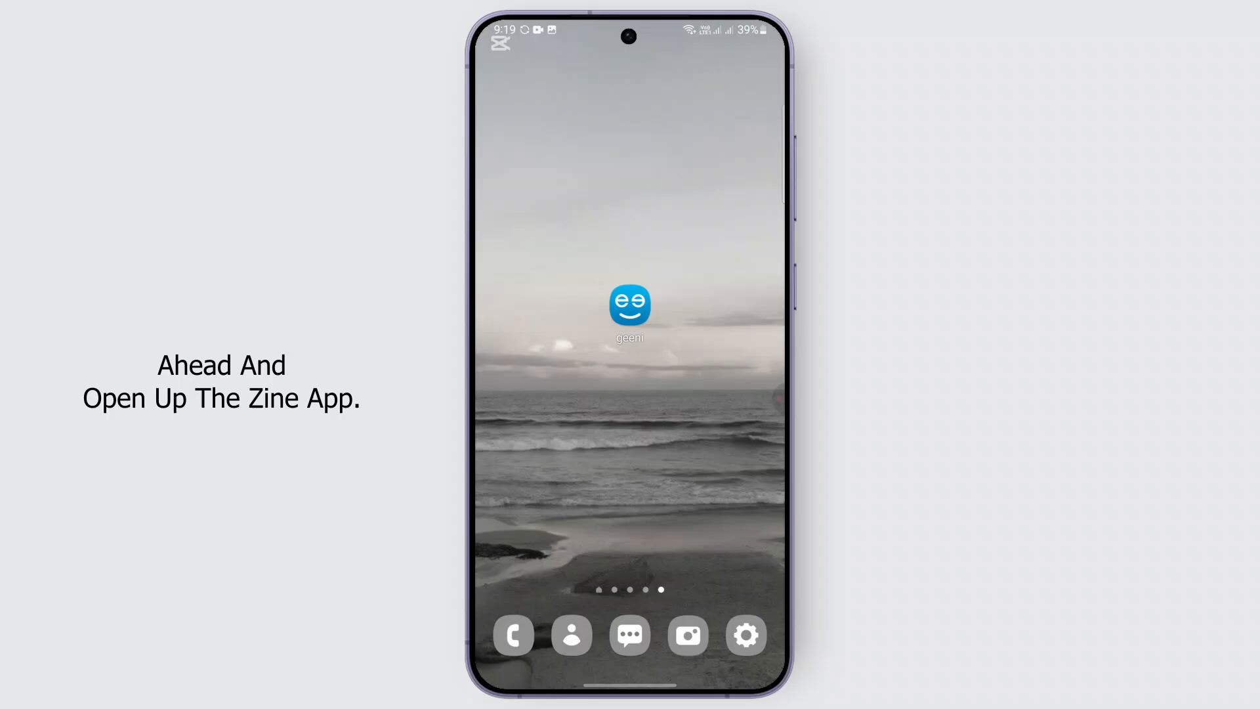
# - Launch the Geeni app from the phone's home screen
pyautogui.click(628, 307)
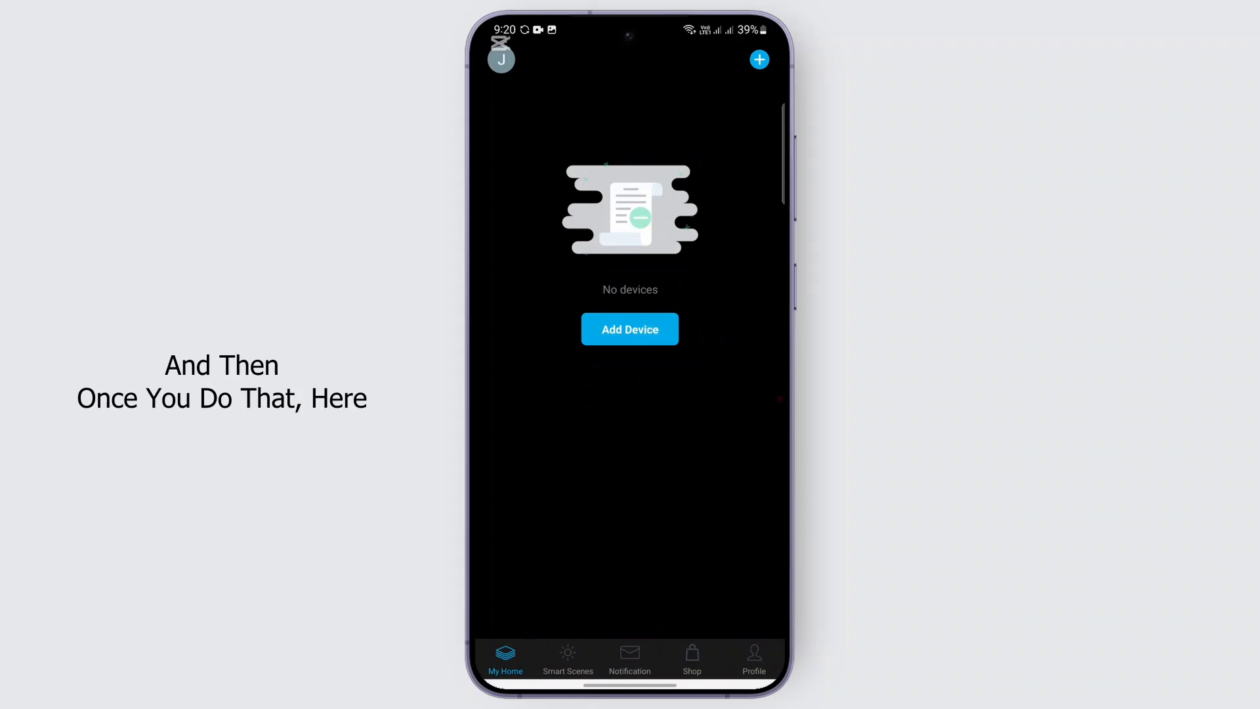
# - Start adding a device and allow Geeni to find nearby devices
pyautogui.click(629, 328)
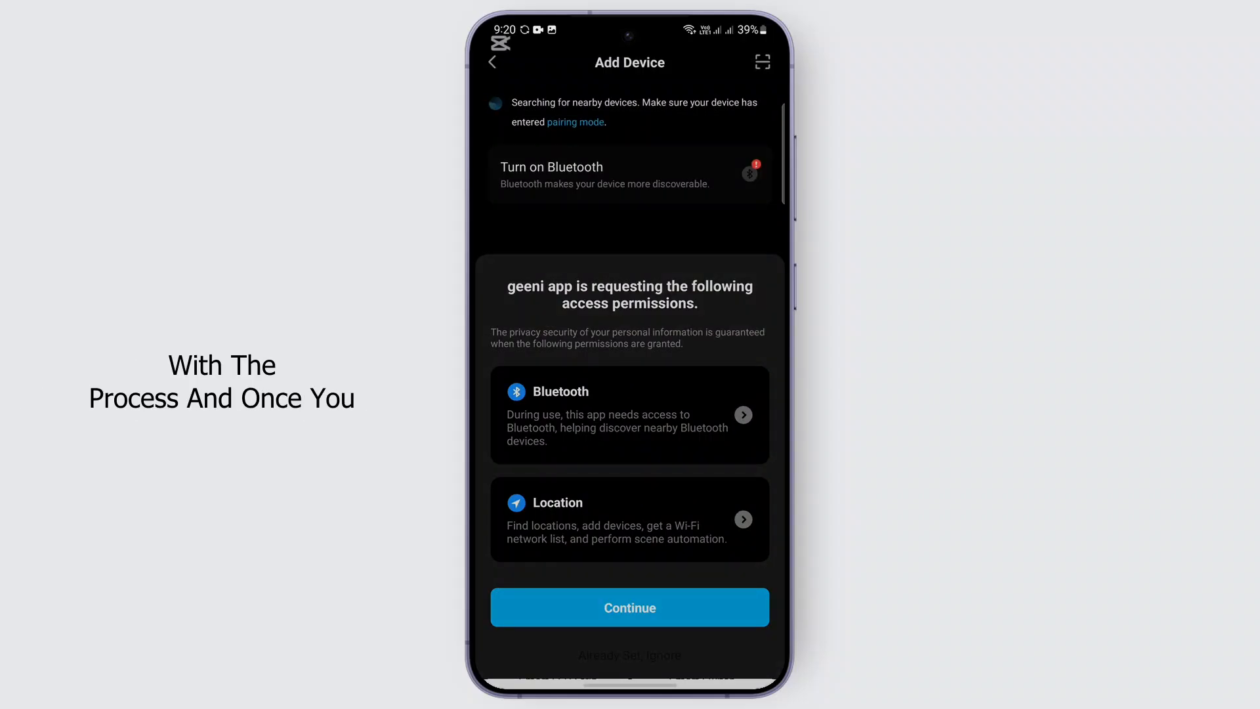
pyautogui.click(629, 607)
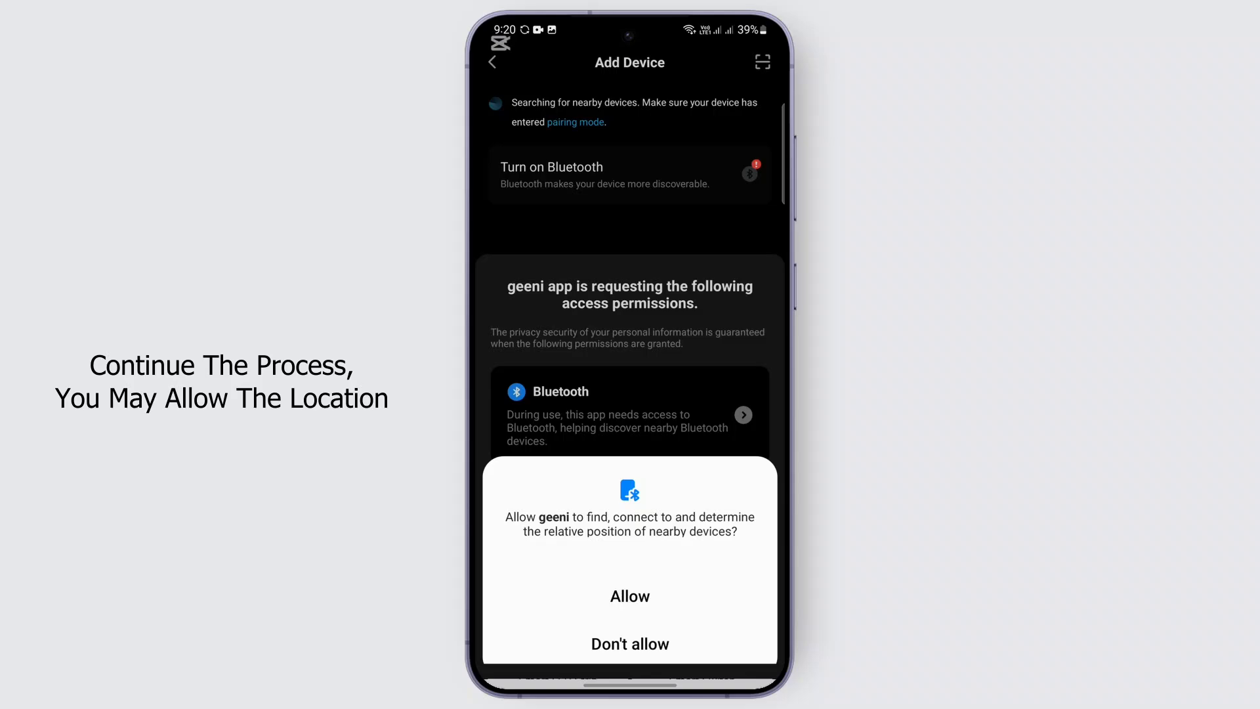
pyautogui.click(628, 596)
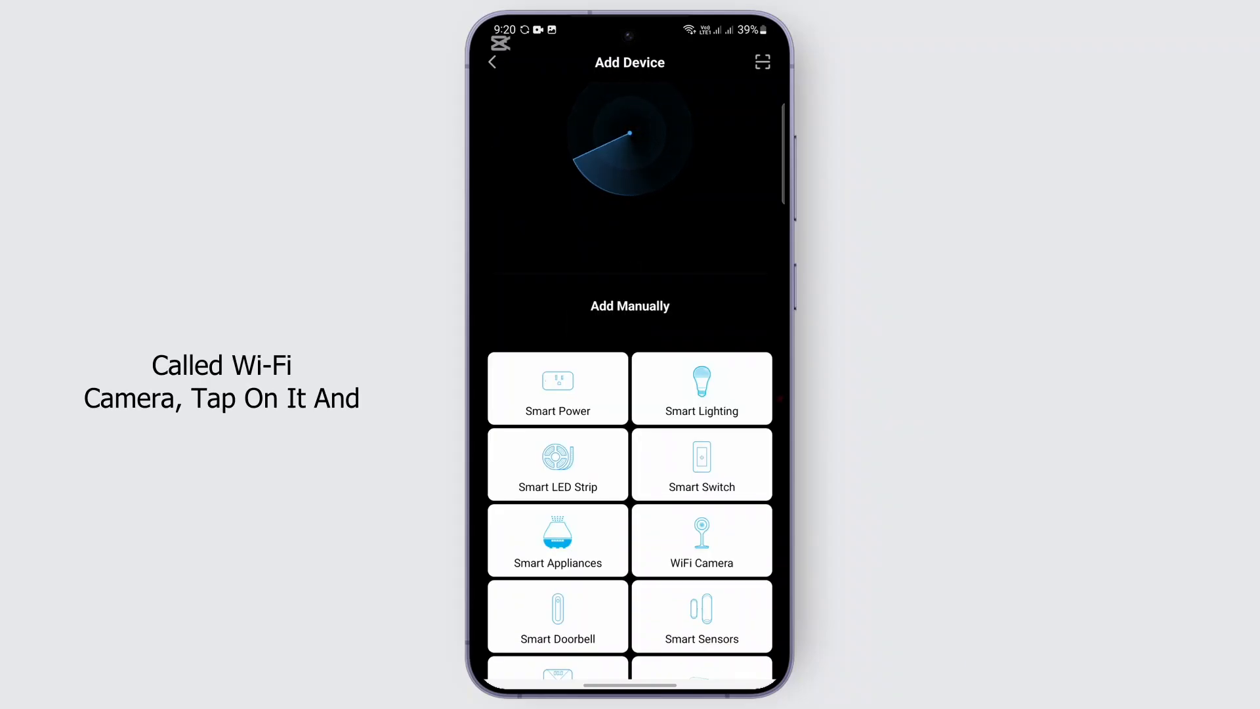
# - Choose WiFi Camera under Add Manually, reaching the power-on reset step
pyautogui.click(701, 539)
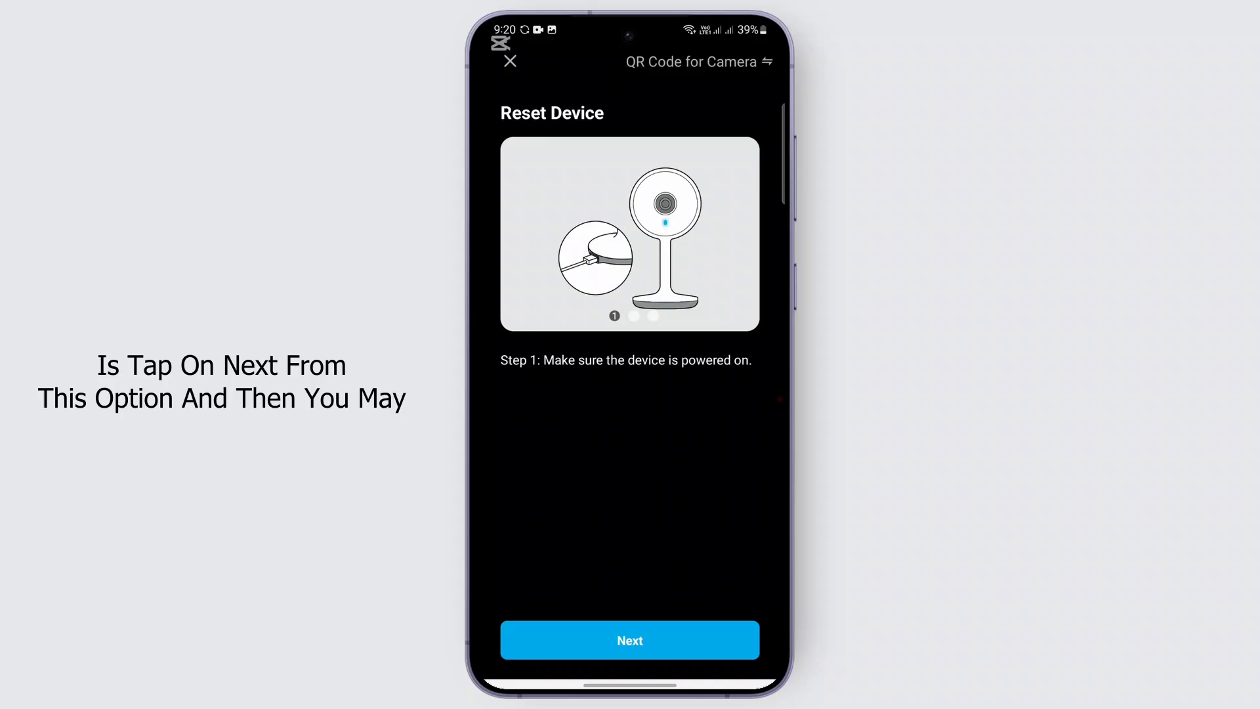
# - Advance through all camera reset steps to the 2.4 GHz Wi-Fi network and password screen
pyautogui.click(629, 640)
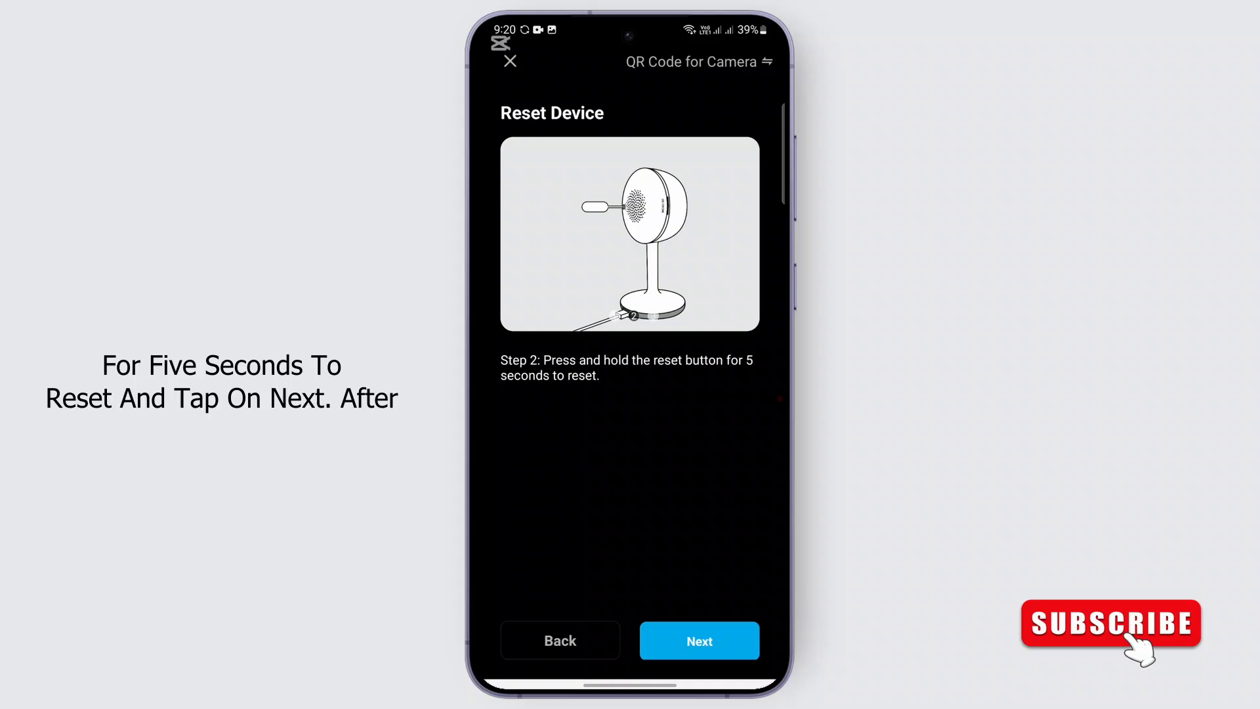
pyautogui.click(700, 641)
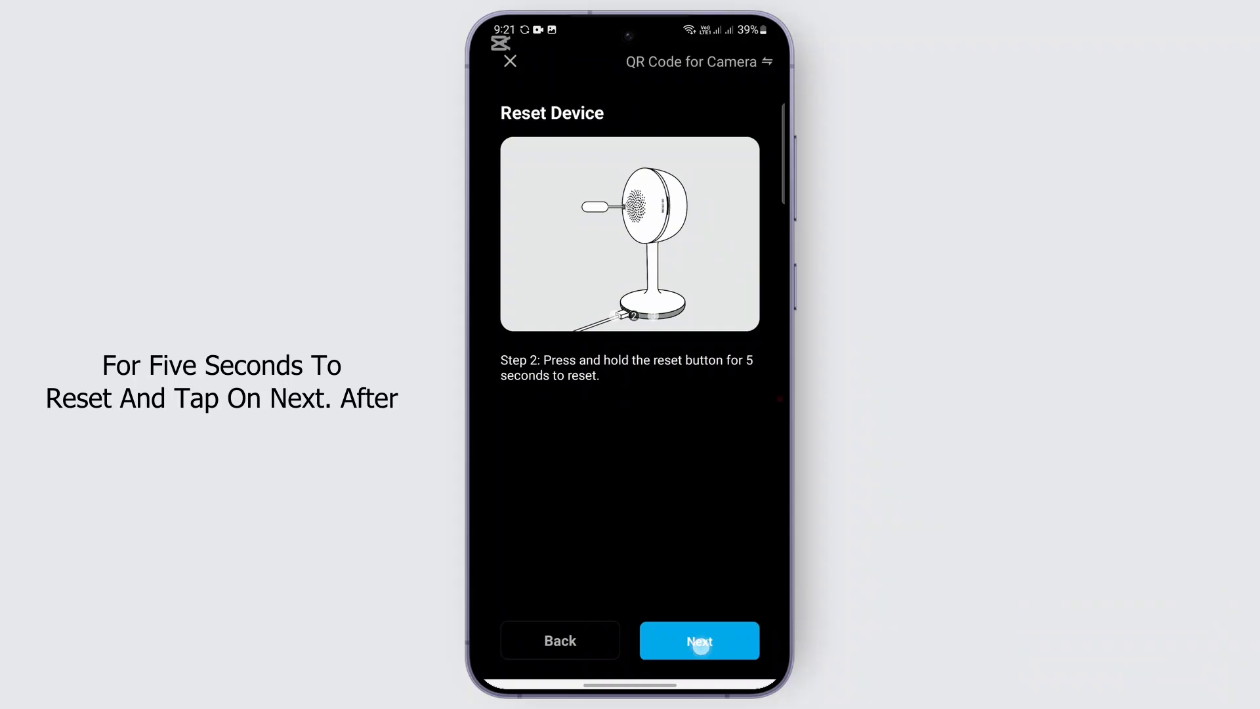
pyautogui.click(698, 640)
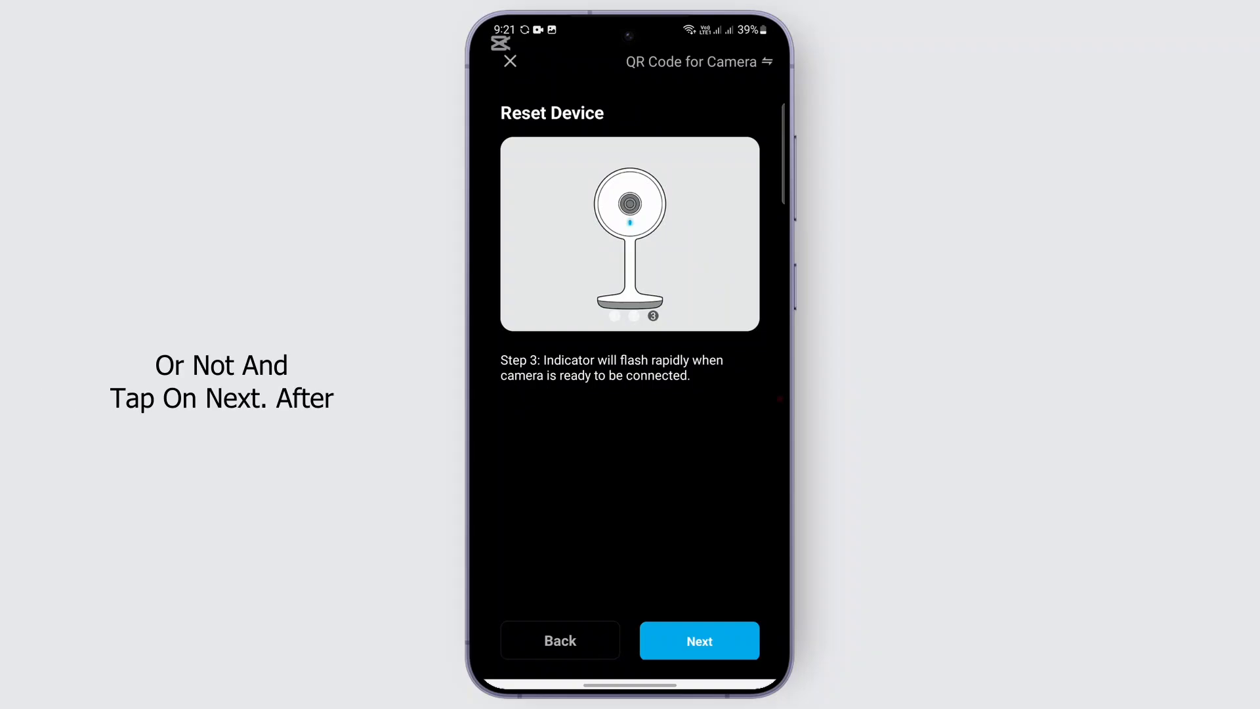
pyautogui.click(698, 640)
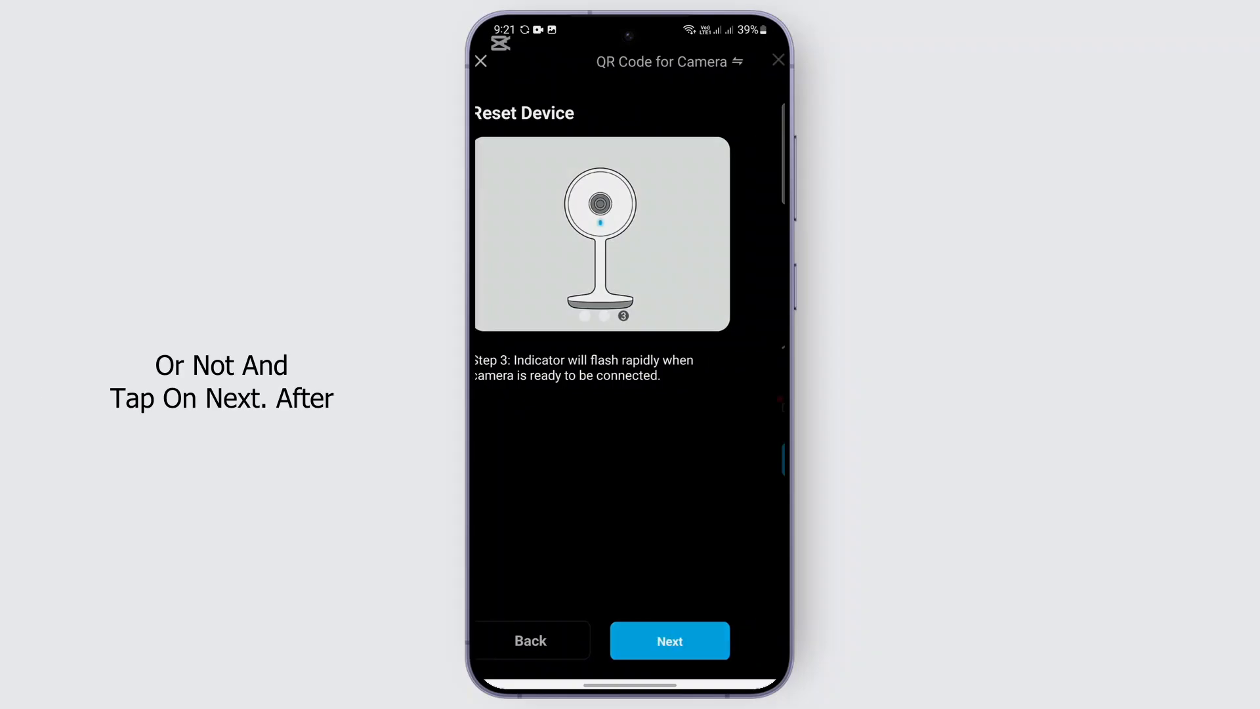
pyautogui.click(667, 641)
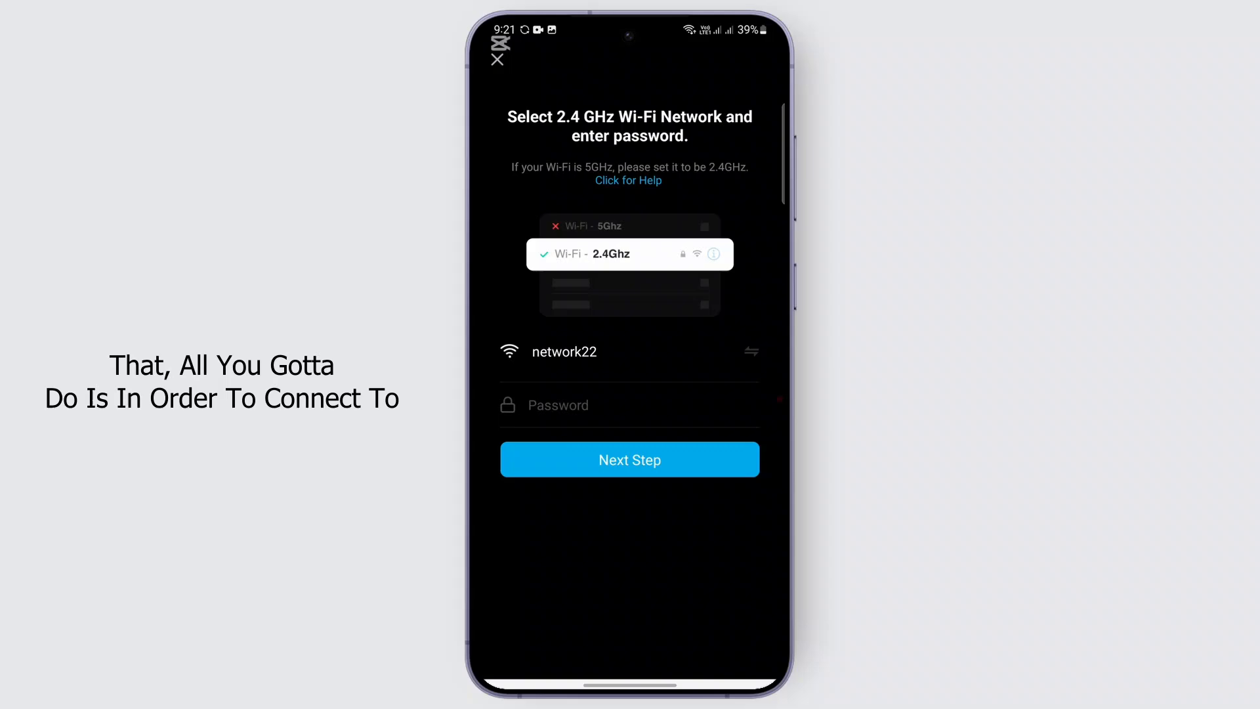